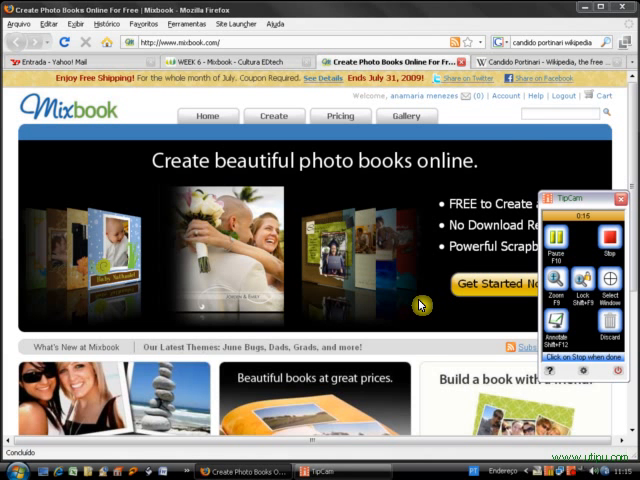
{"action": "mouse_move", "coordinate": [508, 120]}
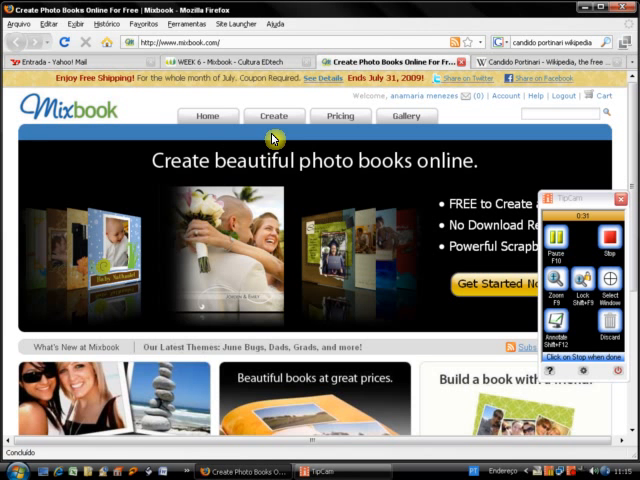
{"action": "mouse_move", "coordinate": [147, 102]}
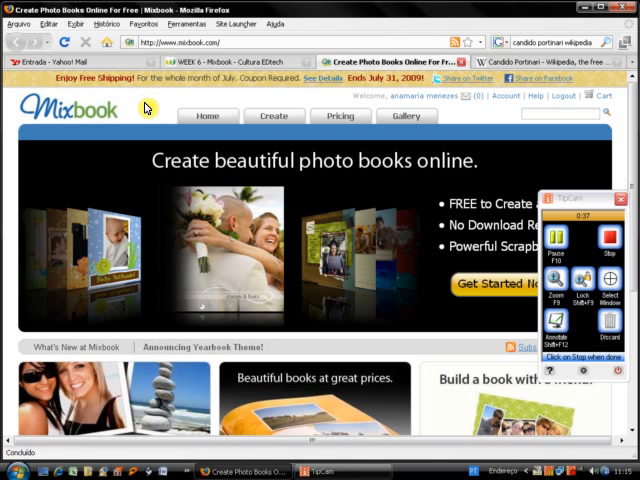
{"action": "mouse_move", "coordinate": [244, 99]}
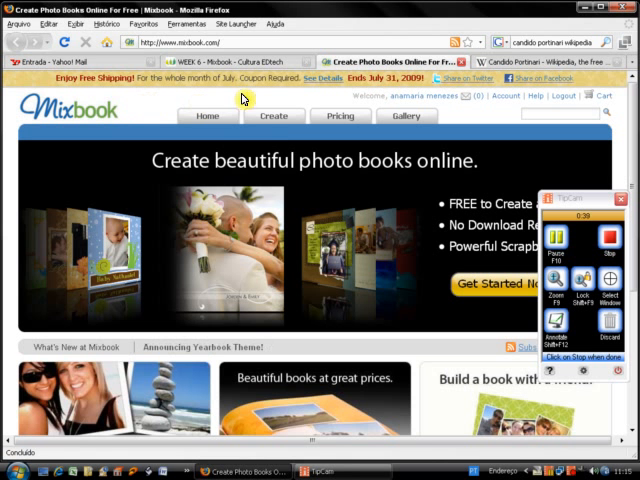
Start a new book titled Portinari with a description and tags portinari and biography
{"action": "left_click", "coordinate": [273, 115]}
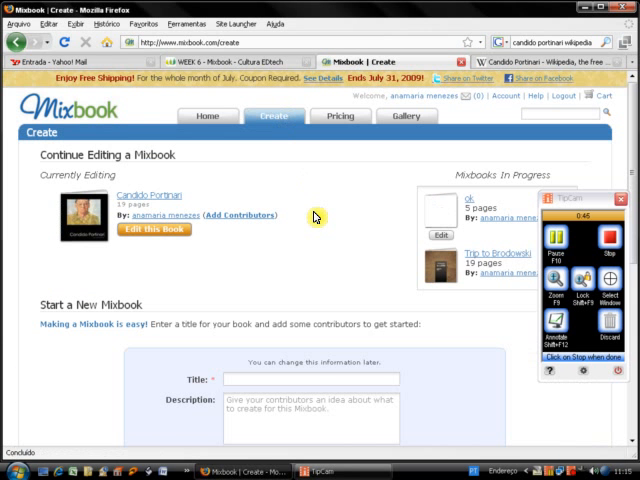
{"action": "scroll", "scroll_direction": "down", "scroll_amount": 3}
{"action": "type", "text": "P"}
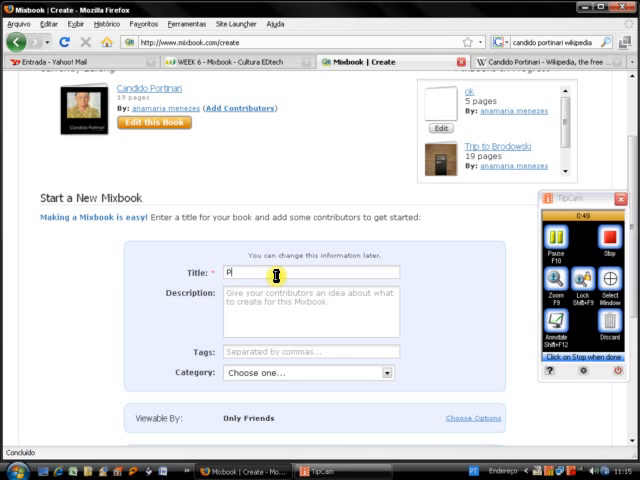
{"action": "type", "text": "ortinari"}
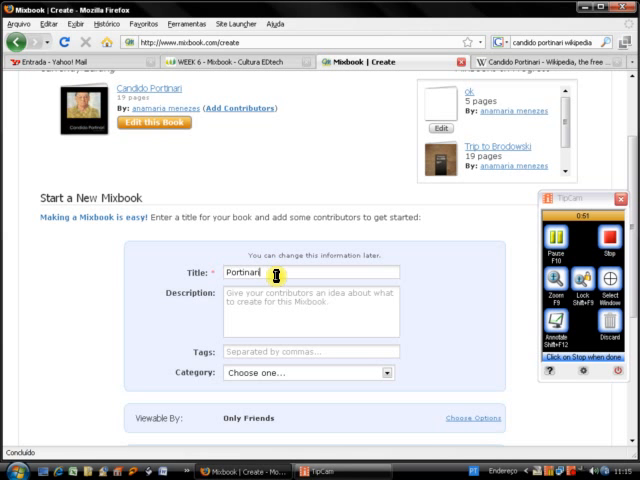
{"action": "left_click", "coordinate": [265, 305]}
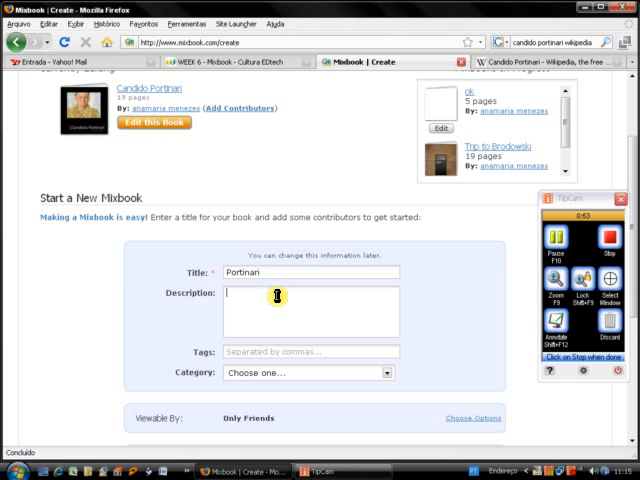
{"action": "type", "text": "a book about Portinari"}
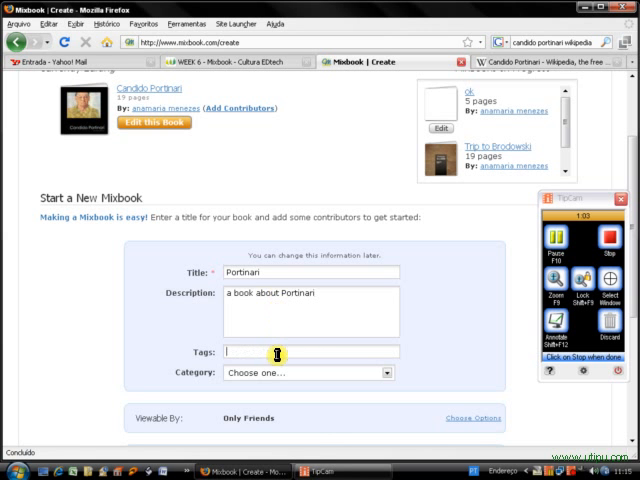
{"action": "type", "text": "porti"}
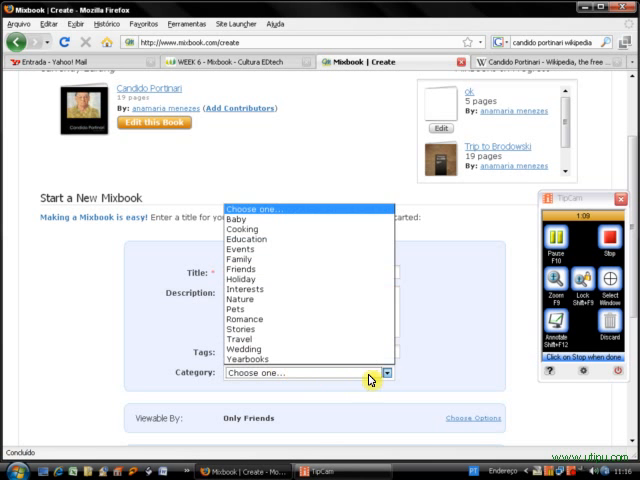
Set the book category to Education and visibility to Everyone
{"action": "left_click", "coordinate": [245, 239]}
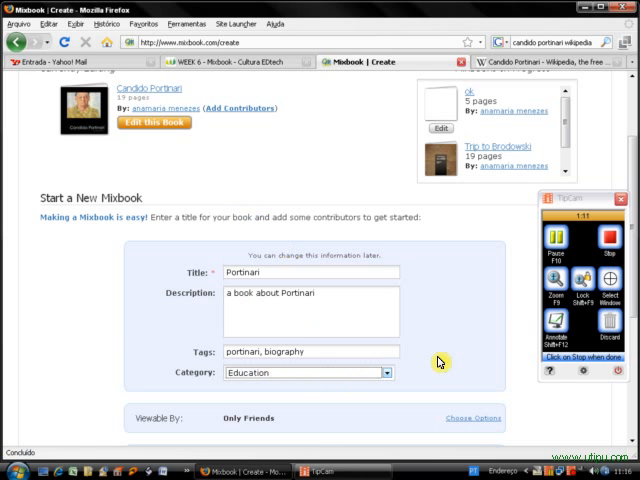
{"action": "scroll", "scroll_direction": "down", "scroll_amount": 3}
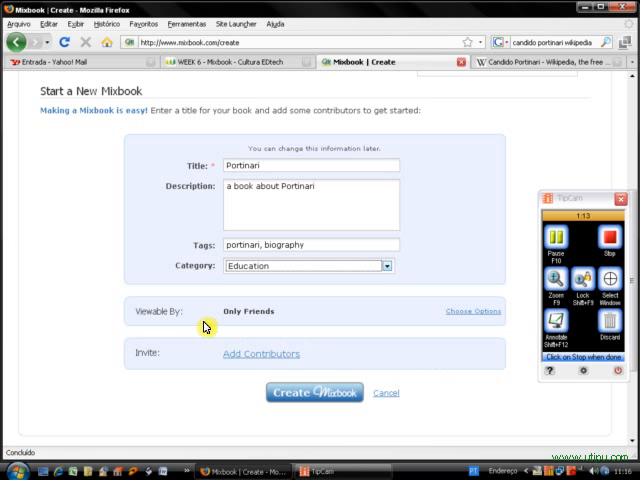
{"action": "mouse_move", "coordinate": [458, 318]}
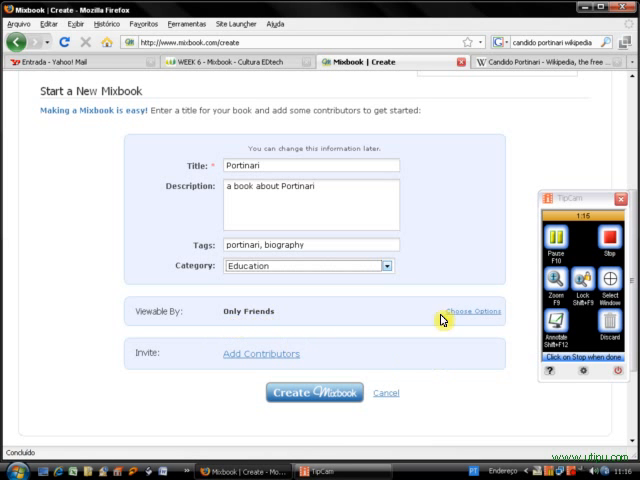
{"action": "left_click", "coordinate": [466, 311]}
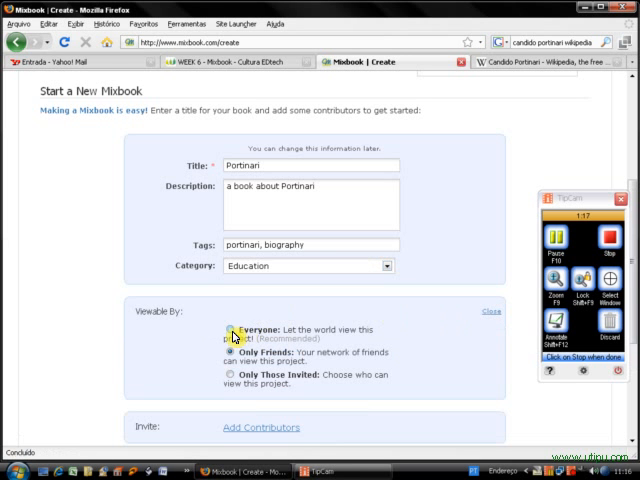
{"action": "scroll", "scroll_direction": "down", "scroll_amount": 3}
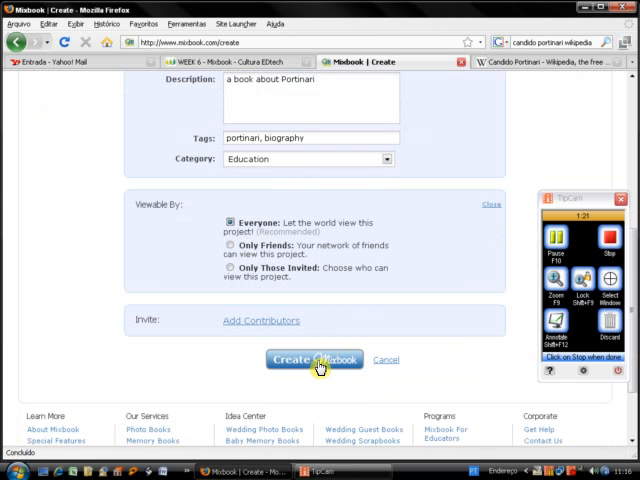
Create the Portinari book and apply the My Portfolio theme
{"action": "left_click", "coordinate": [312, 360]}
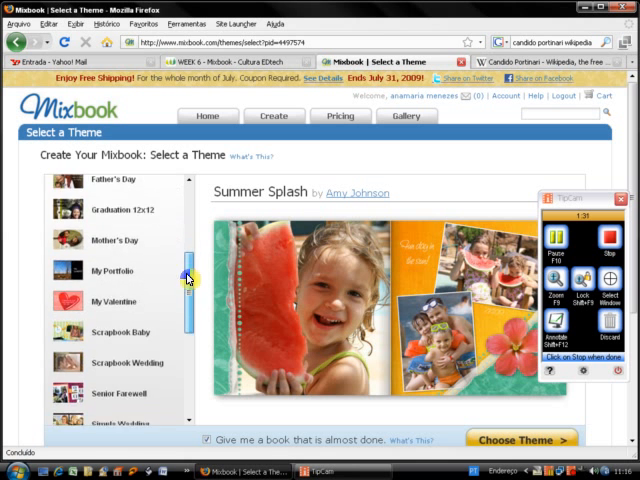
{"action": "scroll", "scroll_direction": "down", "scroll_amount": 3}
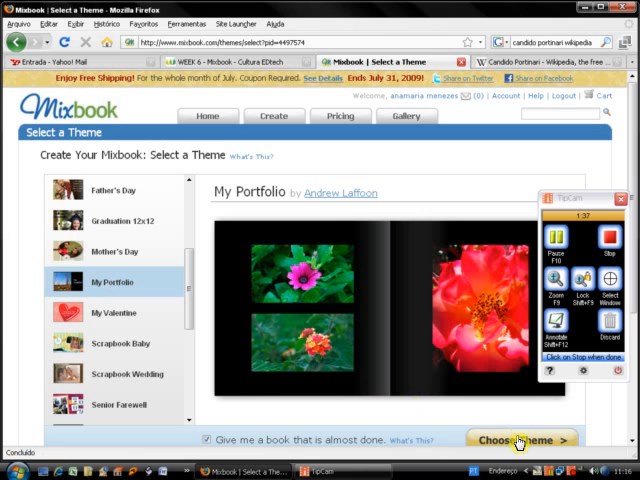
{"action": "left_click", "coordinate": [519, 439]}
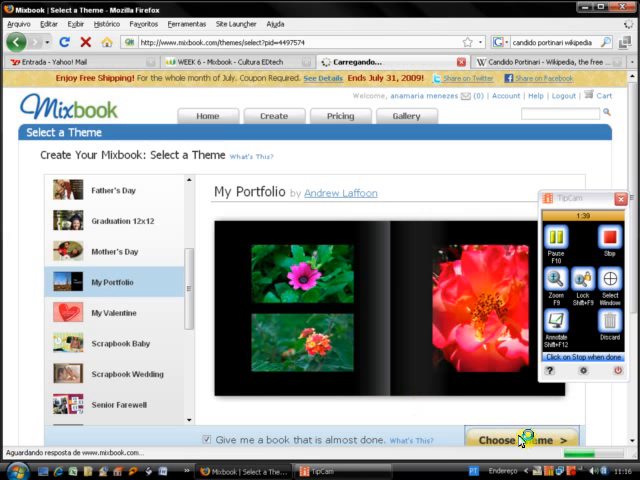
{"action": "left_click", "coordinate": [520, 439]}
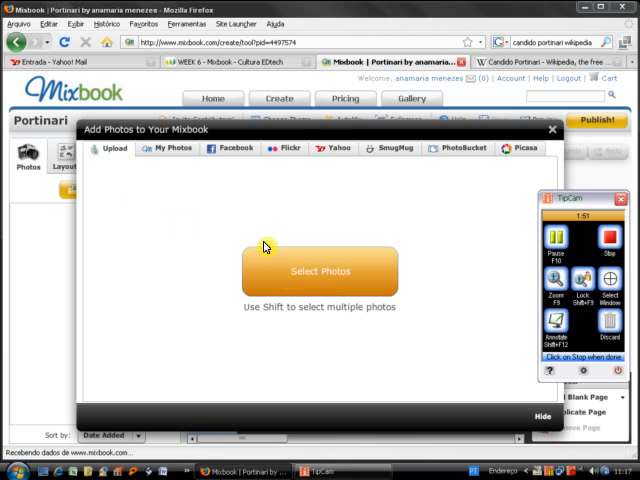
Select the painting images in the porti folder and submit them for upload
{"action": "left_click", "coordinate": [319, 272]}
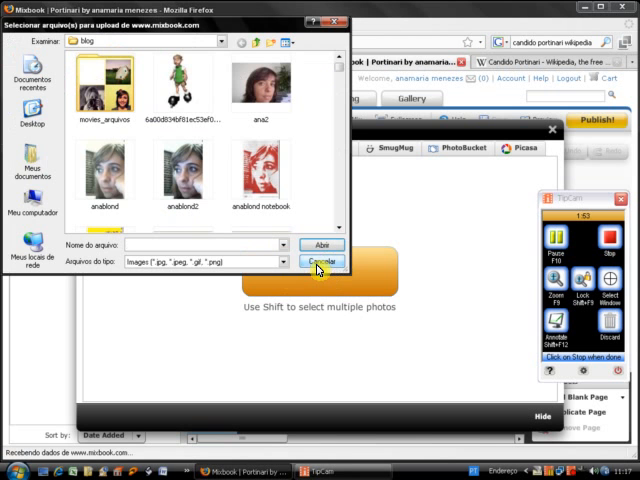
{"action": "mouse_move", "coordinate": [38, 170]}
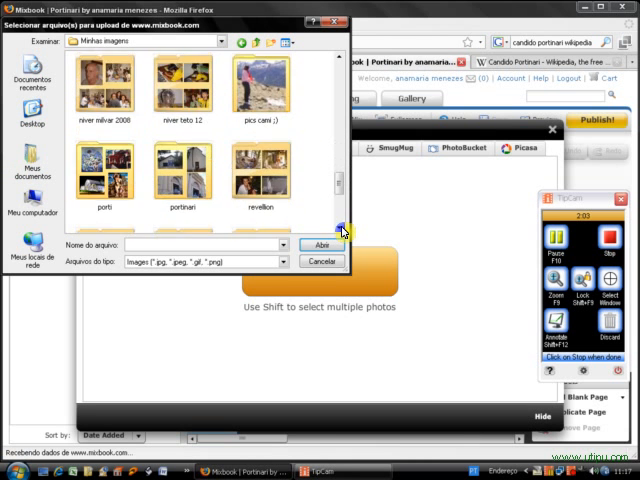
{"action": "scroll", "scroll_direction": "down", "scroll_amount": 3}
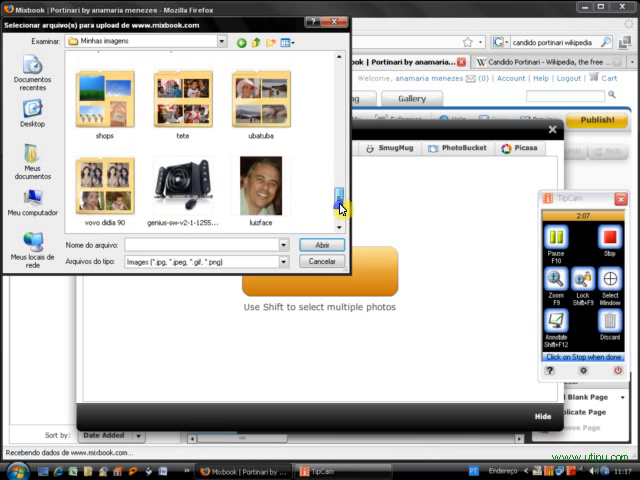
{"action": "scroll", "scroll_direction": "down", "scroll_amount": 3}
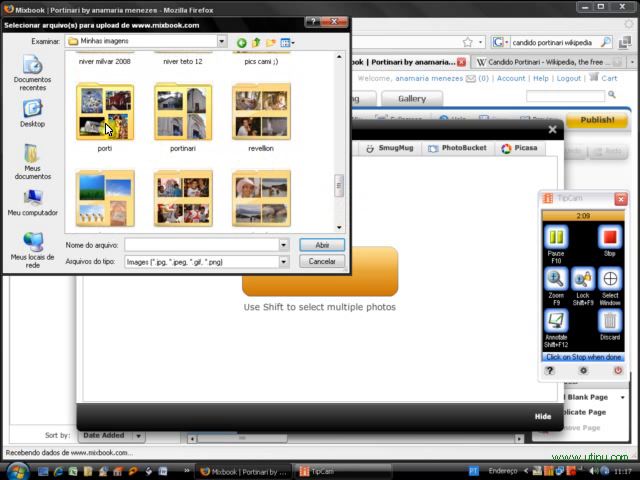
{"action": "double_click", "coordinate": [107, 115]}
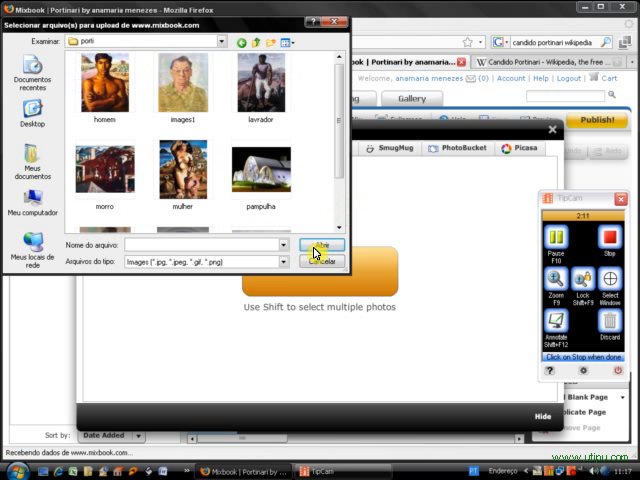
{"action": "left_click", "coordinate": [104, 90]}
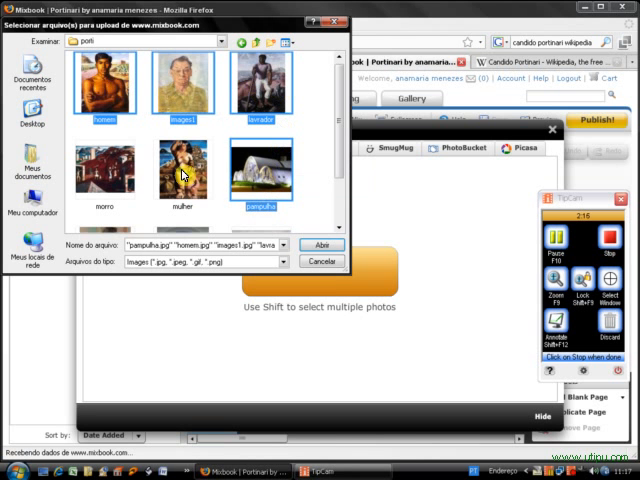
{"action": "scroll", "scroll_direction": "down", "scroll_amount": 3}
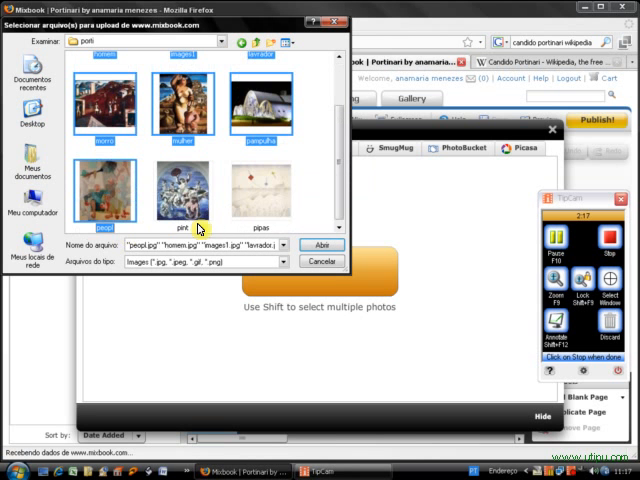
{"action": "left_click", "coordinate": [320, 244]}
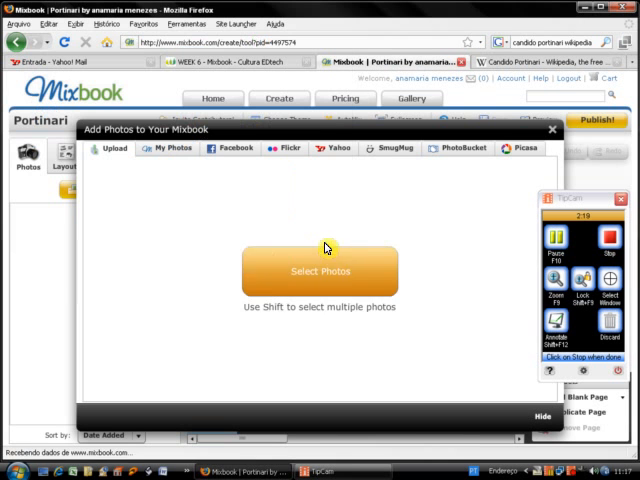
Let the painting upload finish and close the Add Photos dialog
{"action": "left_click", "coordinate": [318, 272]}
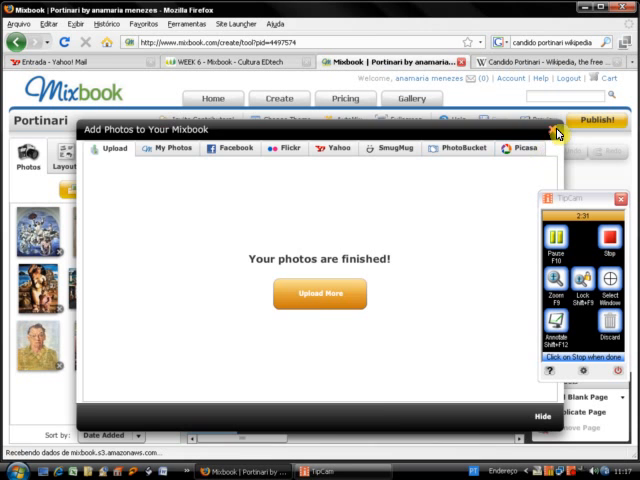
{"action": "left_click", "coordinate": [557, 133]}
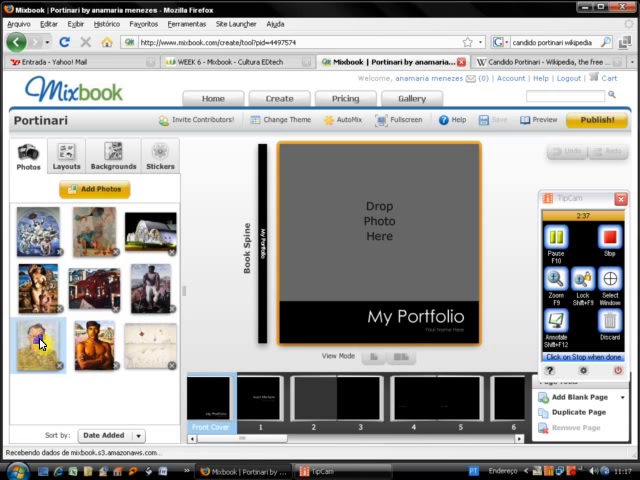
Place the self-portrait on the front cover and retitle it 'Candido Portinari'
{"action": "left_click_drag", "start_coordinate": [40, 330], "coordinate": [378, 230]}
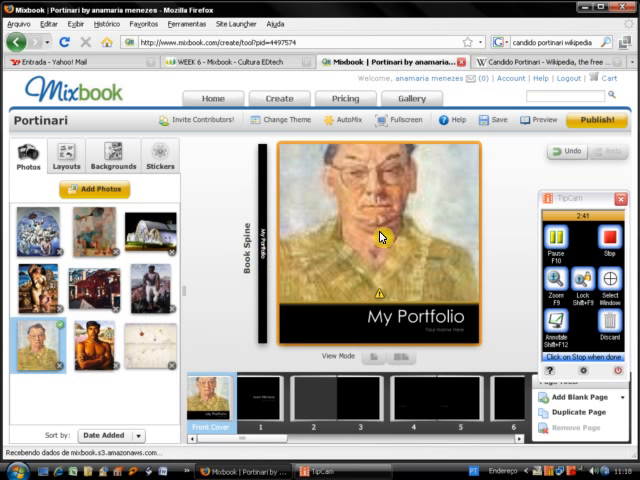
{"action": "left_click", "coordinate": [380, 237]}
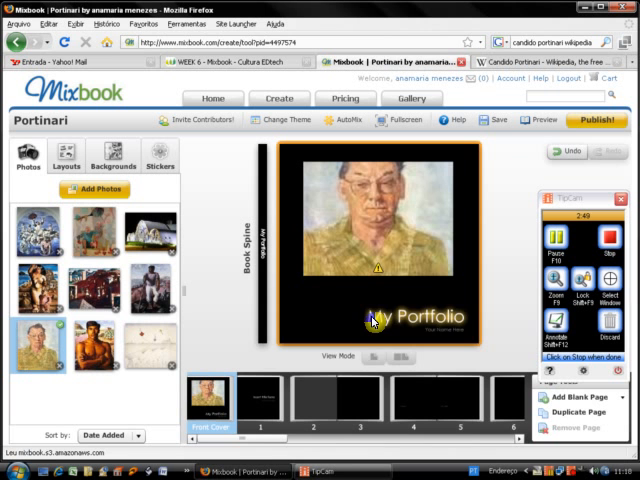
{"action": "left_click", "coordinate": [398, 316]}
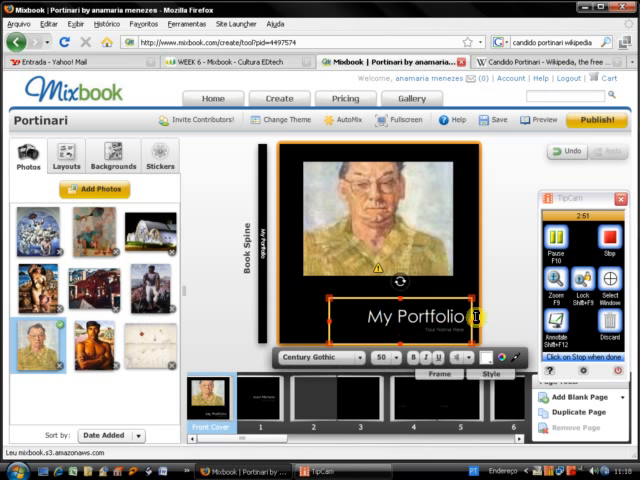
{"action": "type", "text": "Cand"}
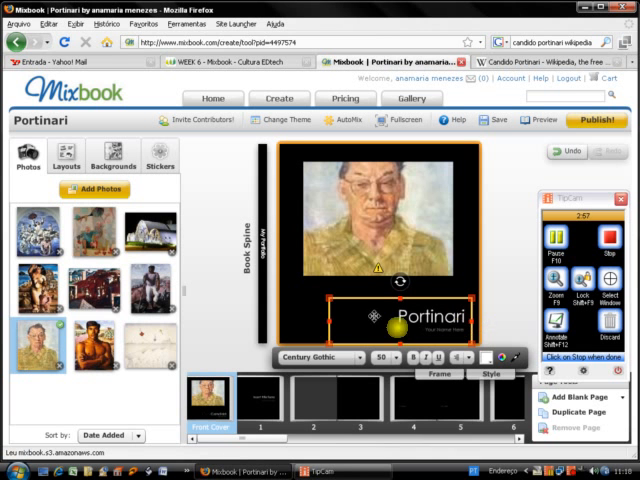
{"action": "type", "text": "Candido Portinari"}
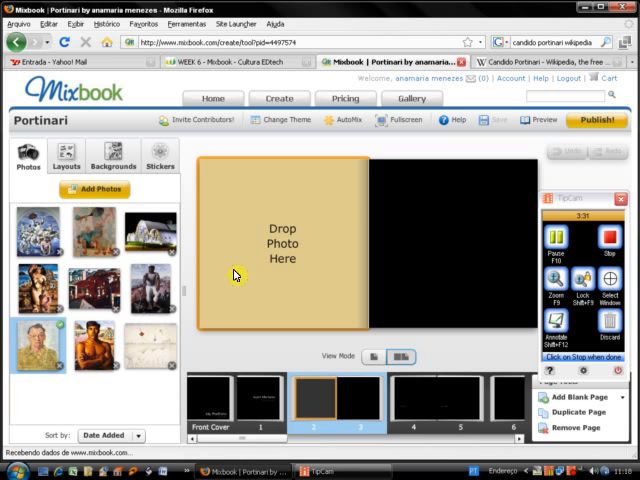
{"action": "mouse_move", "coordinate": [302, 289]}
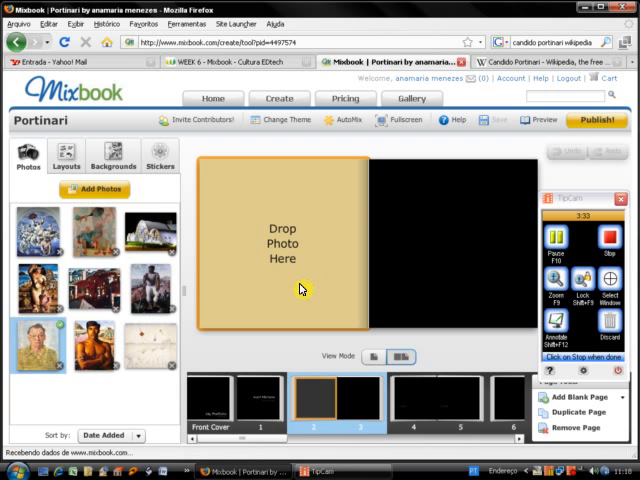
Apply a photo-with-caption layout to page 2 and select its caption box
{"action": "left_click", "coordinate": [62, 158]}
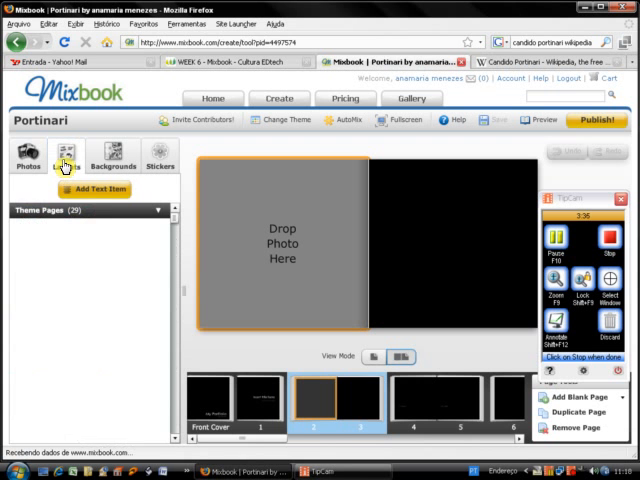
{"action": "left_click", "coordinate": [84, 157]}
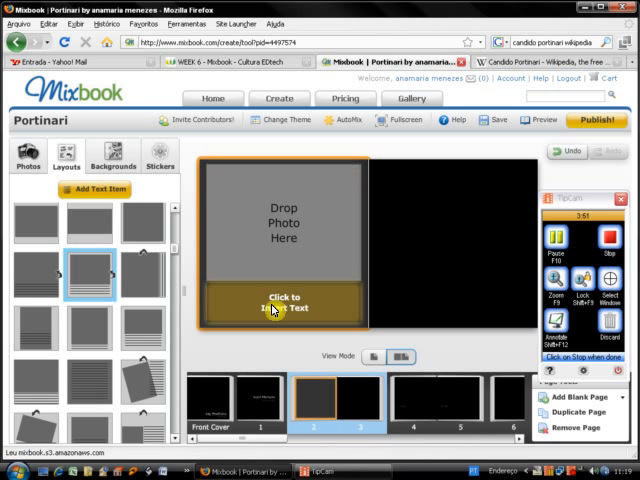
{"action": "left_click", "coordinate": [23, 160]}
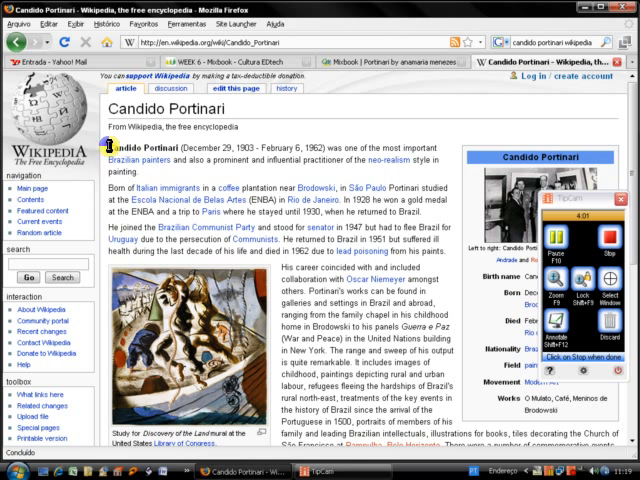
Copy Wikipedia's opening paragraph on Portinari and return to the Mixbook editor
{"action": "left_click_drag", "start_coordinate": [106, 150], "coordinate": [130, 183]}
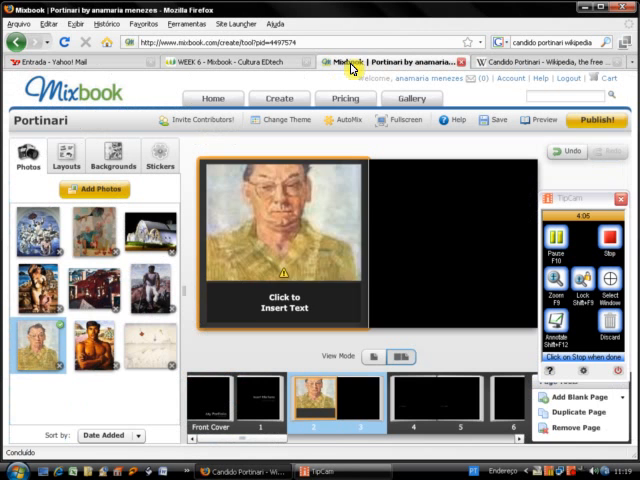
{"action": "left_click", "coordinate": [286, 303]}
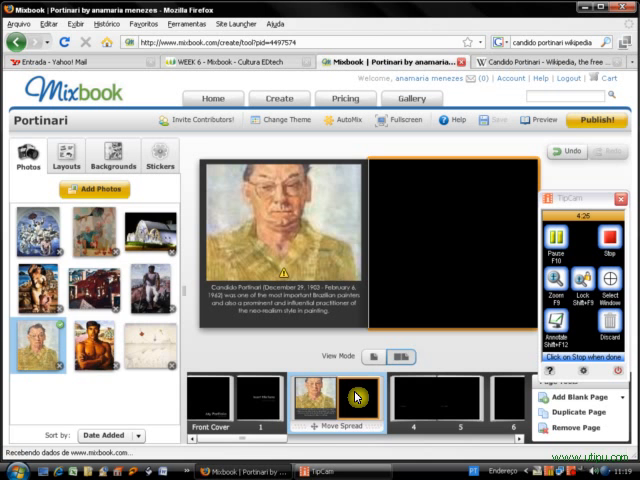
Give page 3 the tilted-photo layout with side text
{"action": "left_click", "coordinate": [68, 158]}
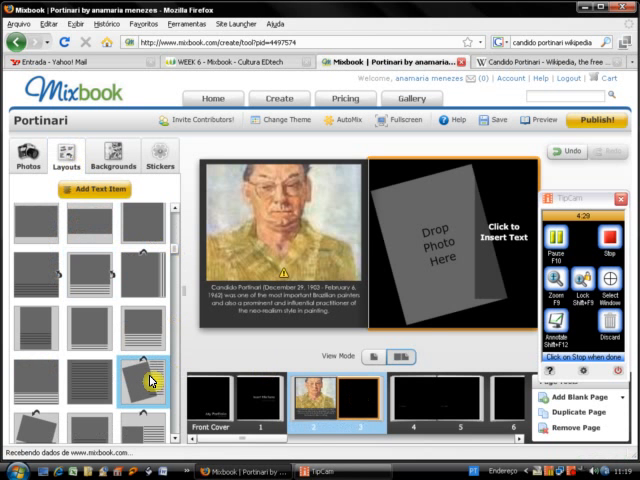
{"action": "left_click", "coordinate": [20, 158]}
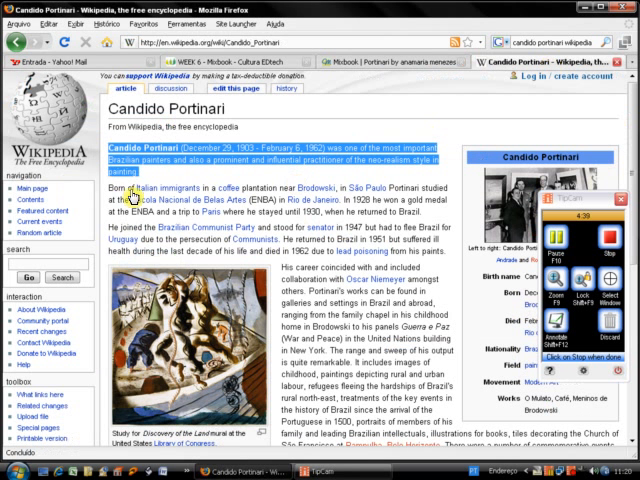
{"action": "mouse_move", "coordinate": [138, 190]}
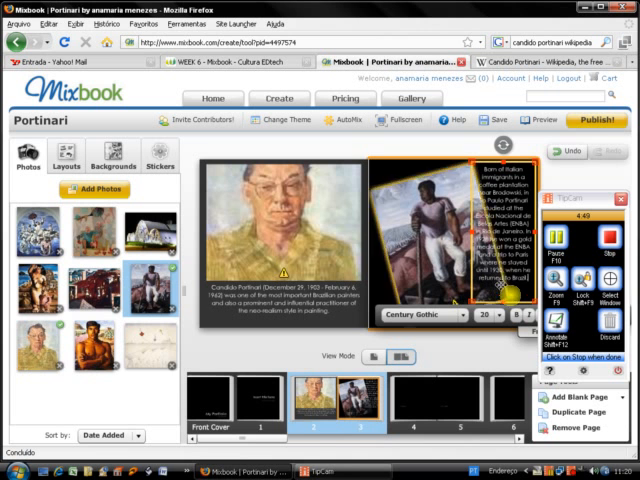
{"action": "mouse_move", "coordinate": [457, 338]}
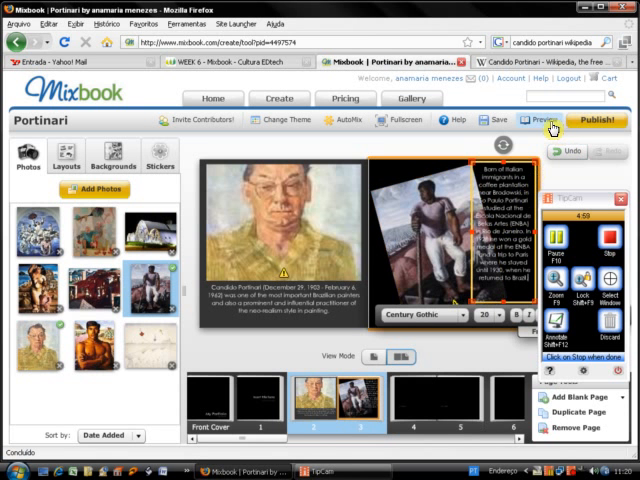
{"action": "left_click", "coordinate": [549, 120]}
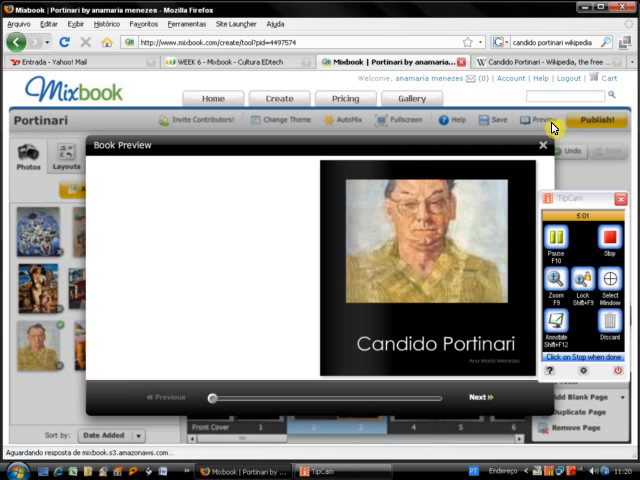
{"action": "mouse_move", "coordinate": [438, 403]}
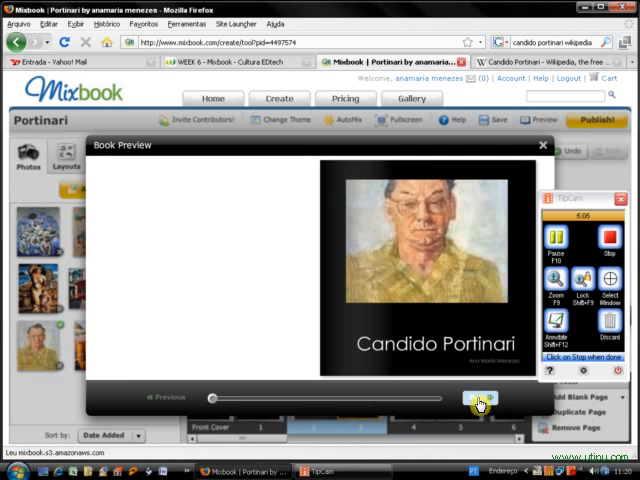
{"action": "left_click", "coordinate": [478, 397]}
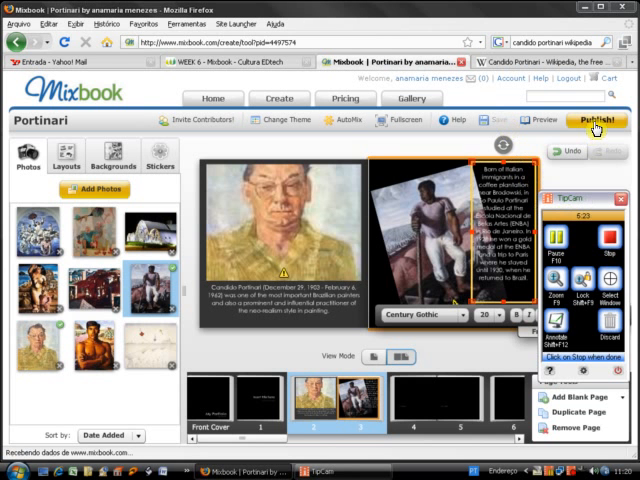
Publish the photo book via Publish! and Publish and Share
{"action": "left_click", "coordinate": [596, 120]}
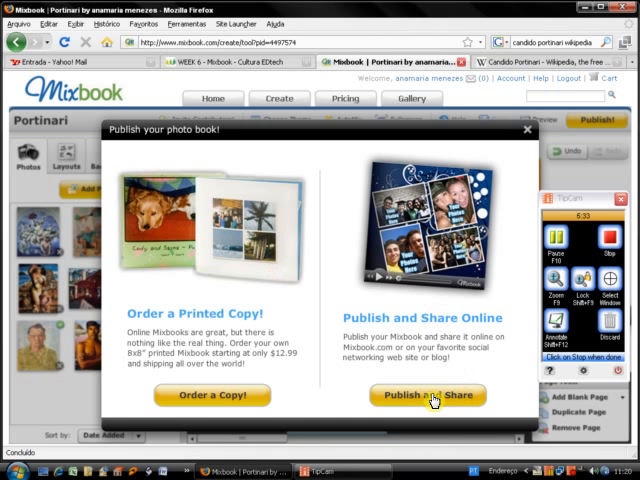
{"action": "left_click", "coordinate": [428, 396]}
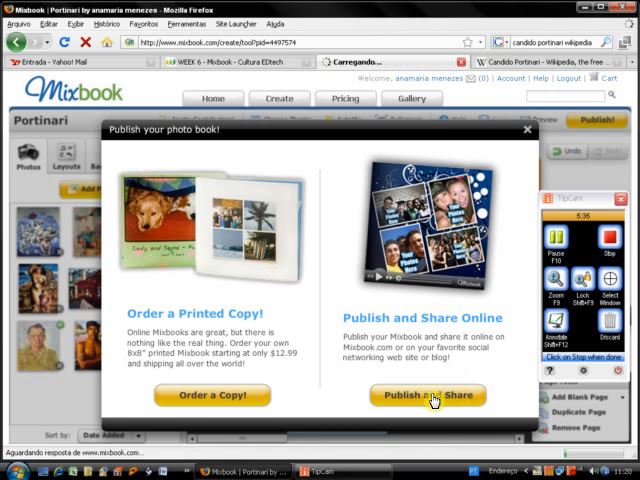
{"action": "left_click", "coordinate": [428, 396]}
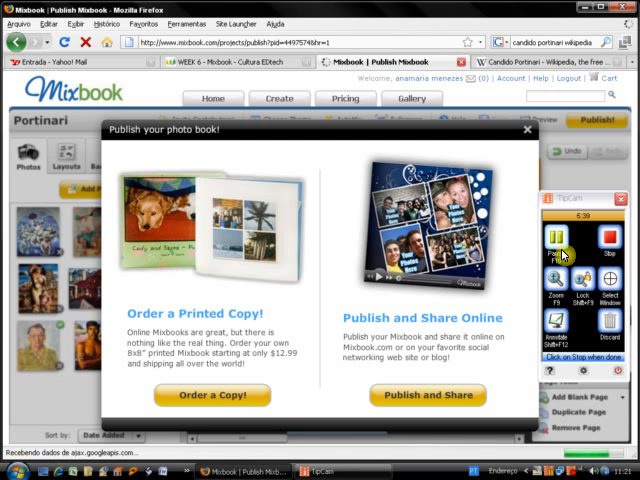
{"action": "left_click", "coordinate": [427, 396]}
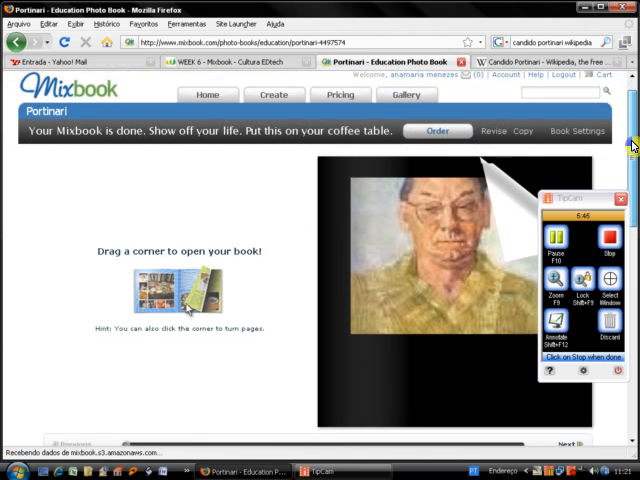
Scroll the published book page through its captioned spreads to the embed code
{"action": "scroll", "scroll_direction": "down", "scroll_amount": 3}
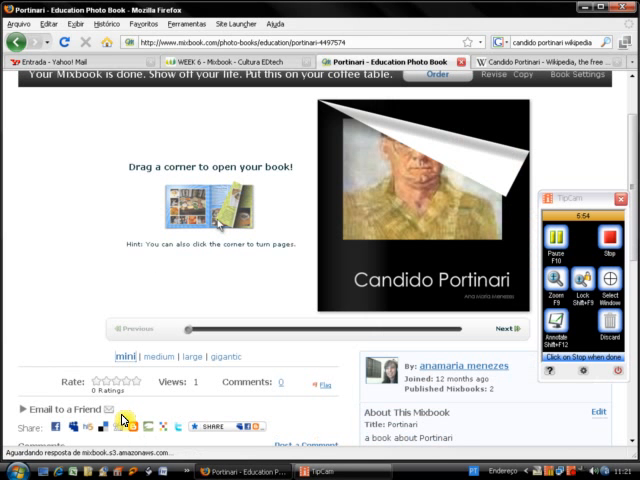
{"action": "mouse_move", "coordinate": [445, 335]}
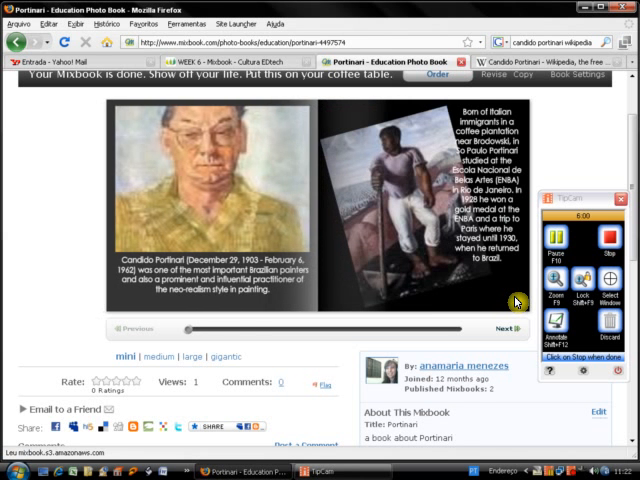
{"action": "scroll", "scroll_direction": "down", "scroll_amount": 3}
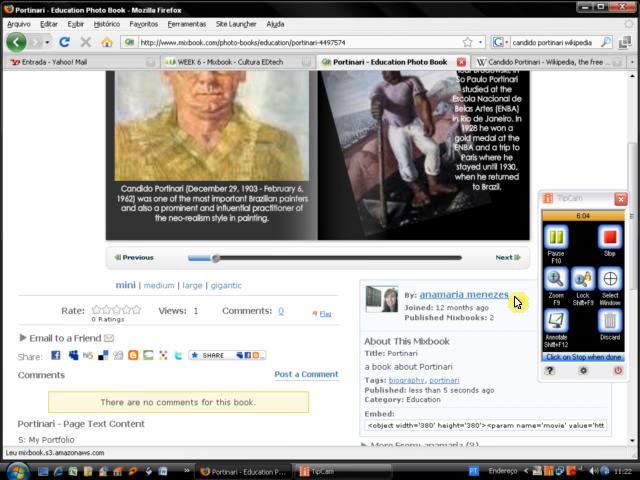
{"action": "scroll", "scroll_direction": "down", "scroll_amount": 3}
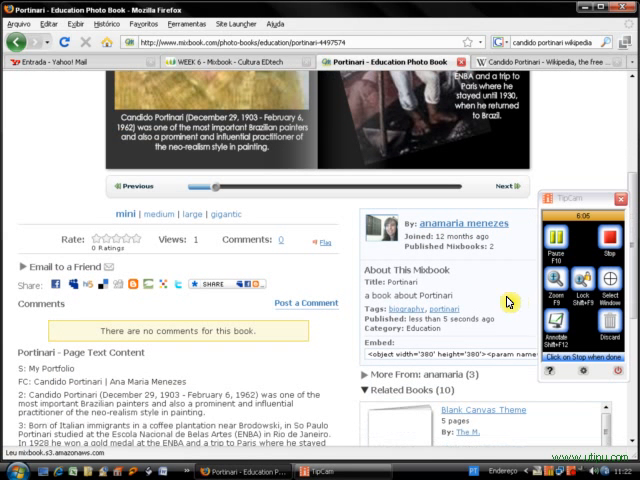